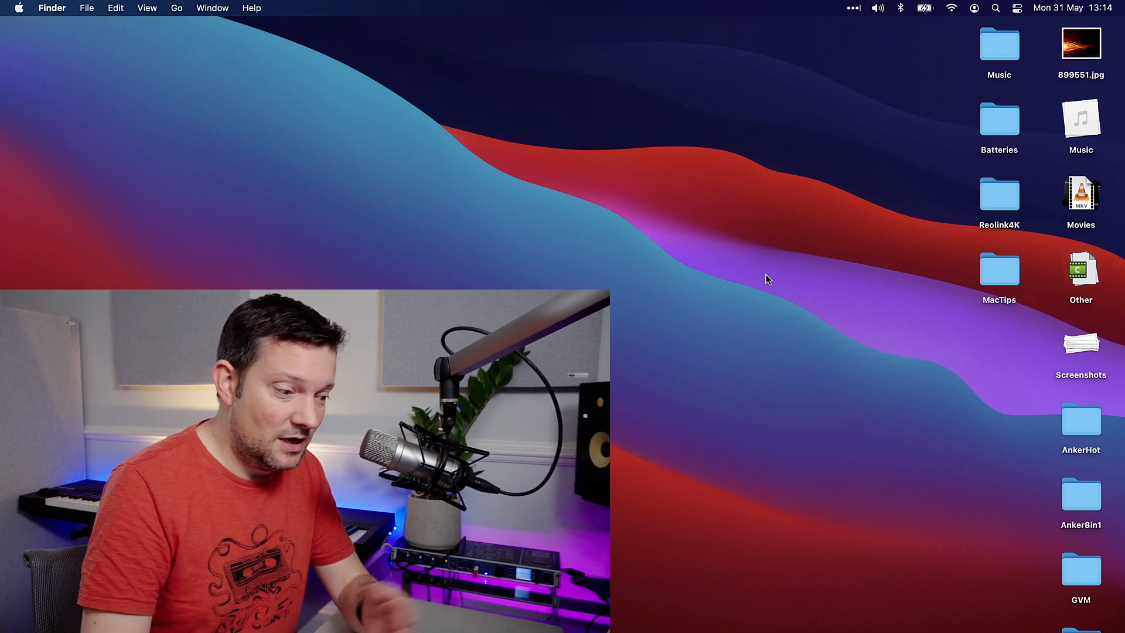
mouse_move(799, 238)
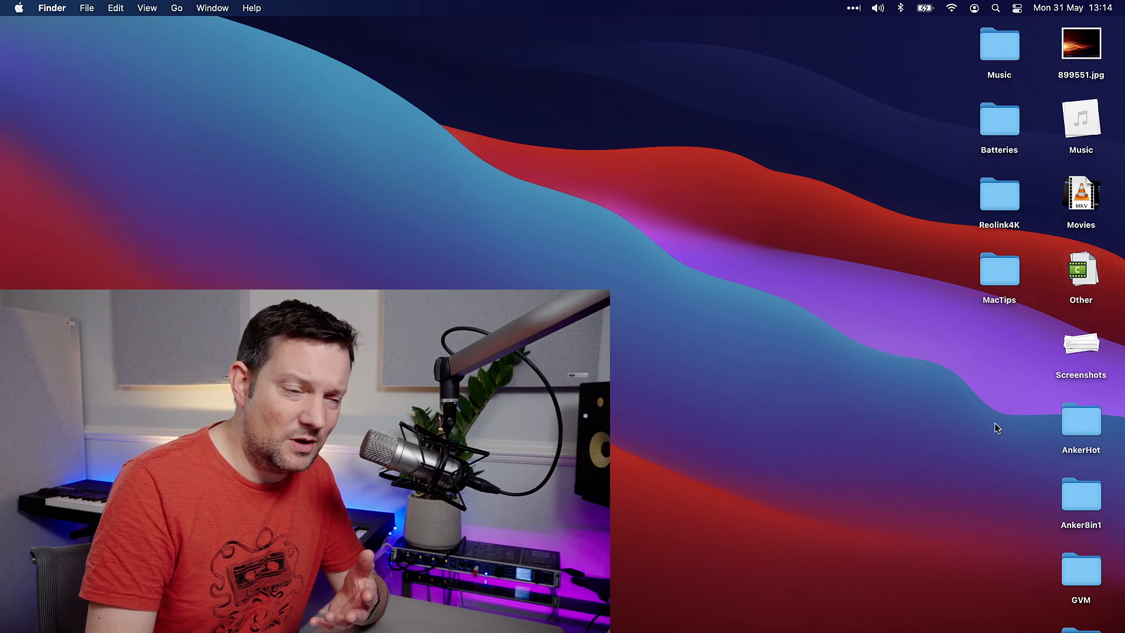
mouse_move(986, 334)
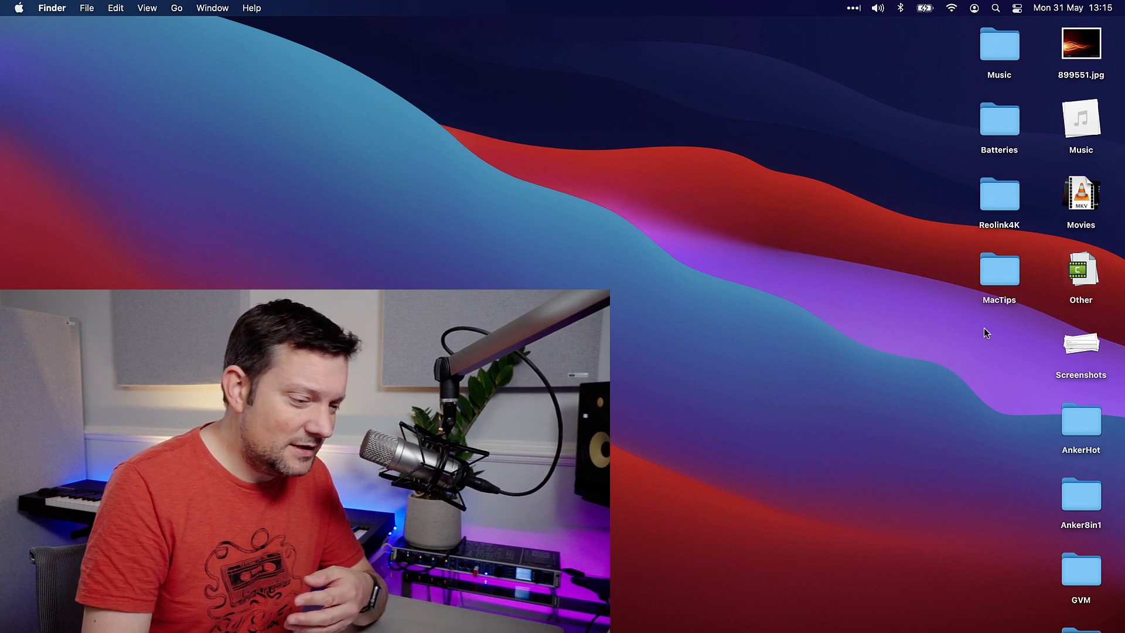
mouse_move(970, 473)
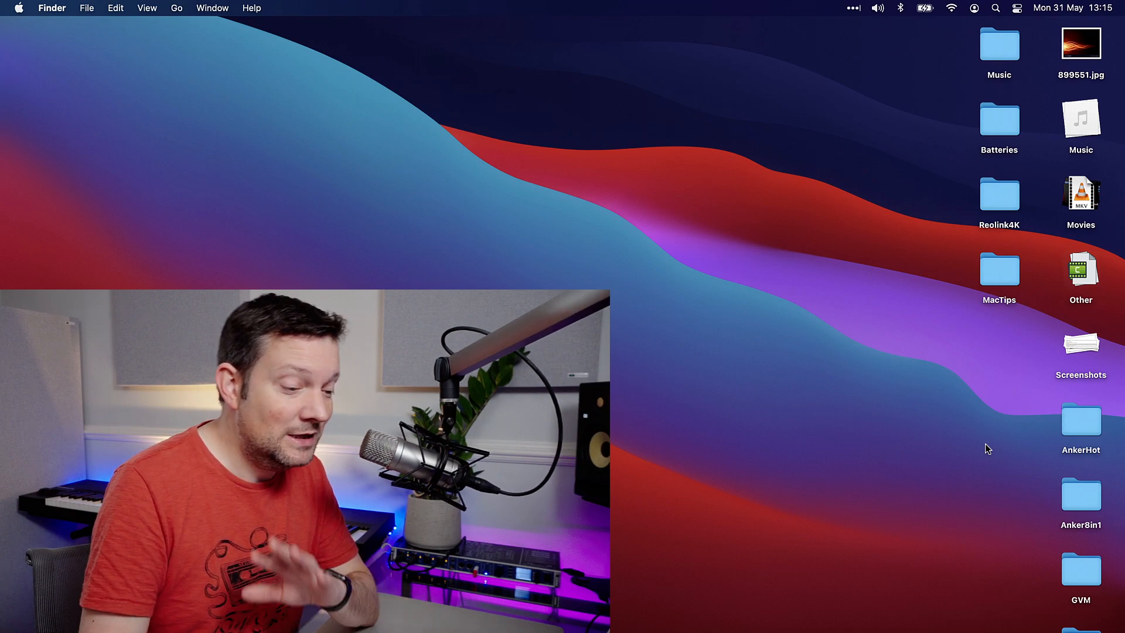
mouse_move(848, 427)
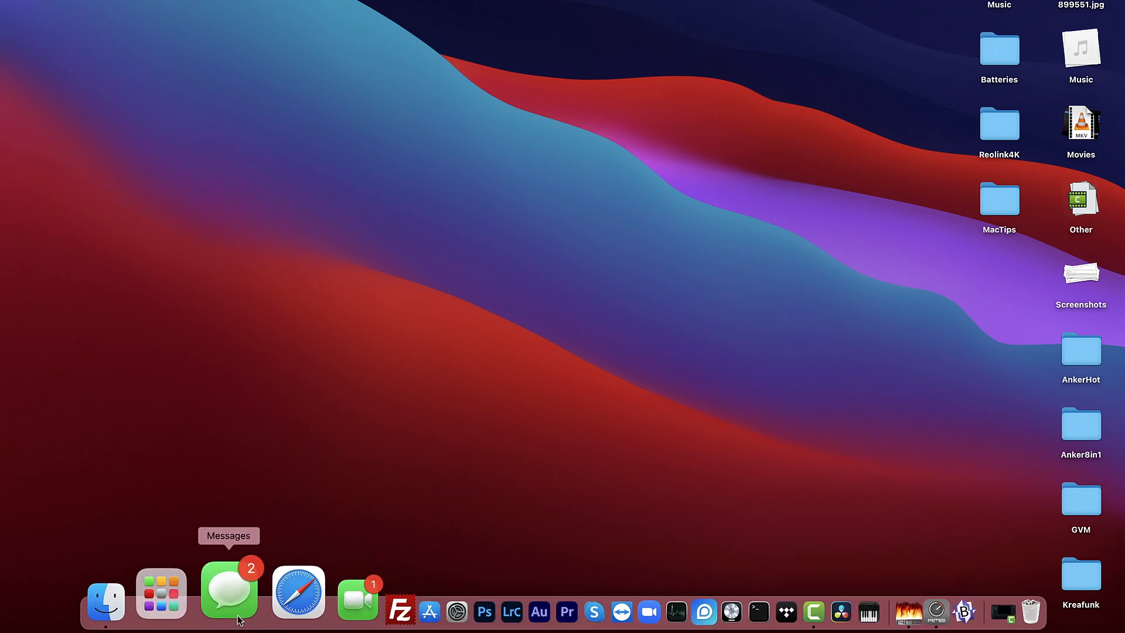
Launch Terminal from Launchpad's Other folder to get a new shell window
click(162, 594)
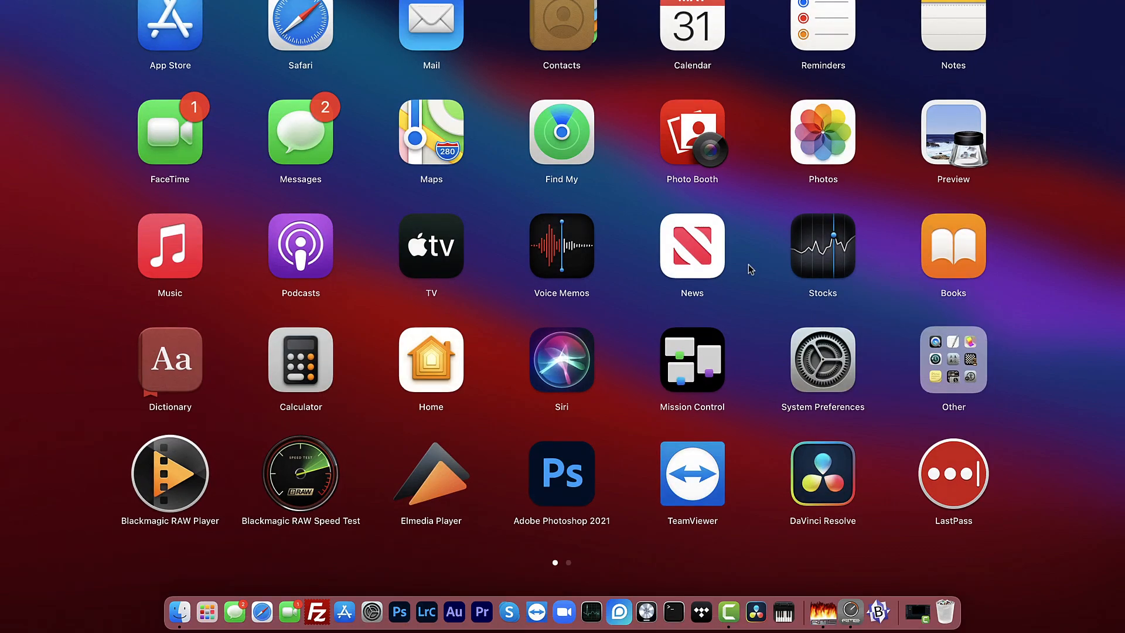
mouse_move(953, 359)
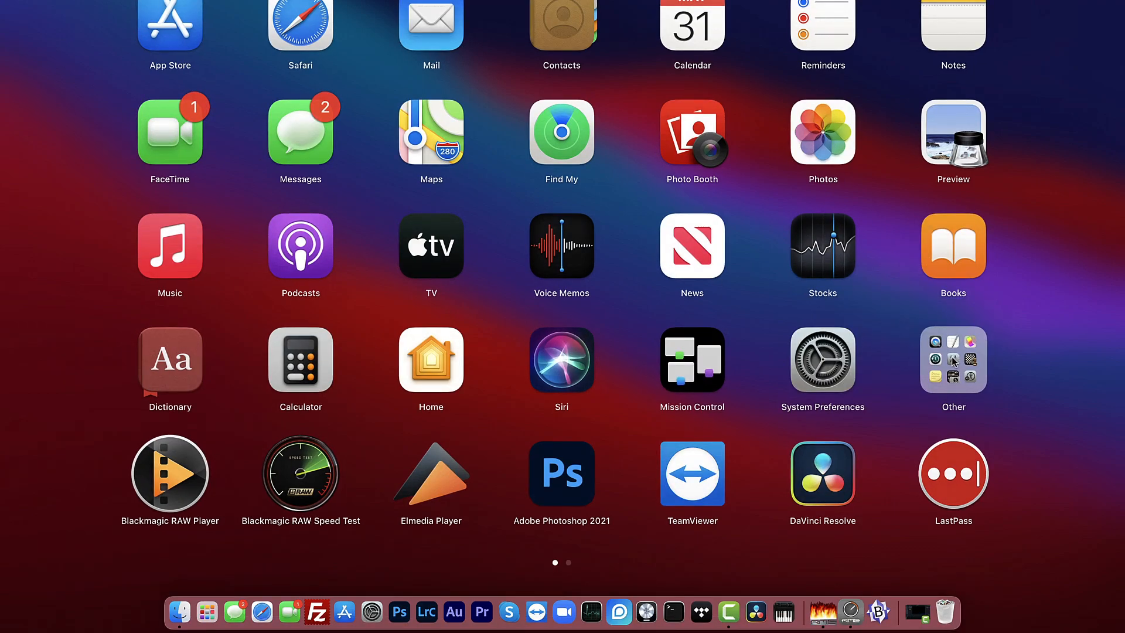
mouse_move(953, 361)
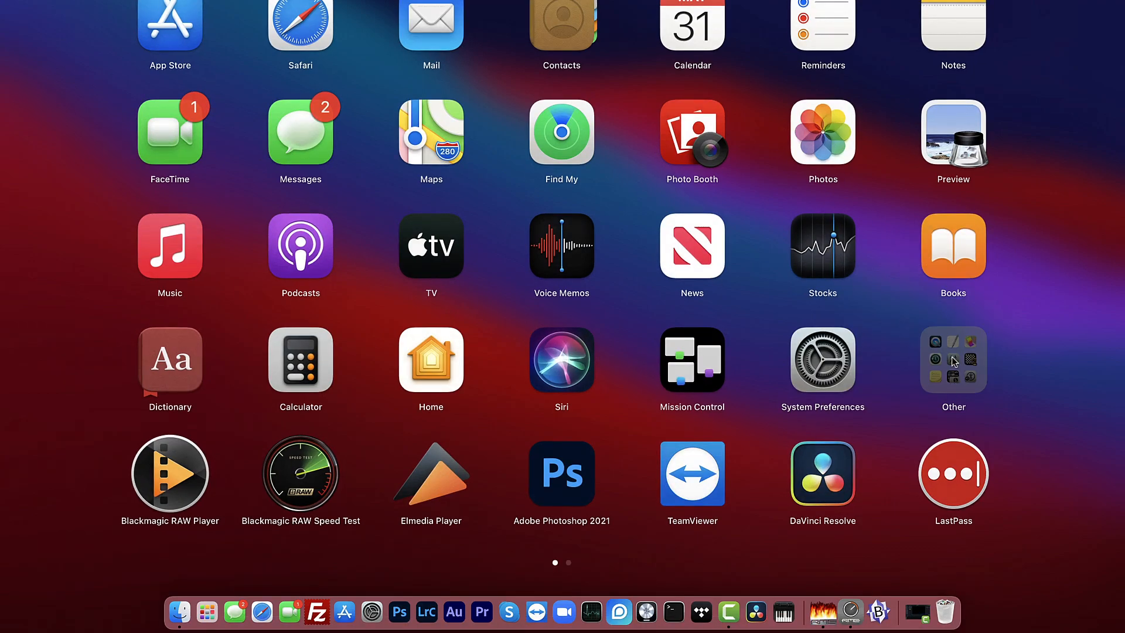
scroll(left, 3)
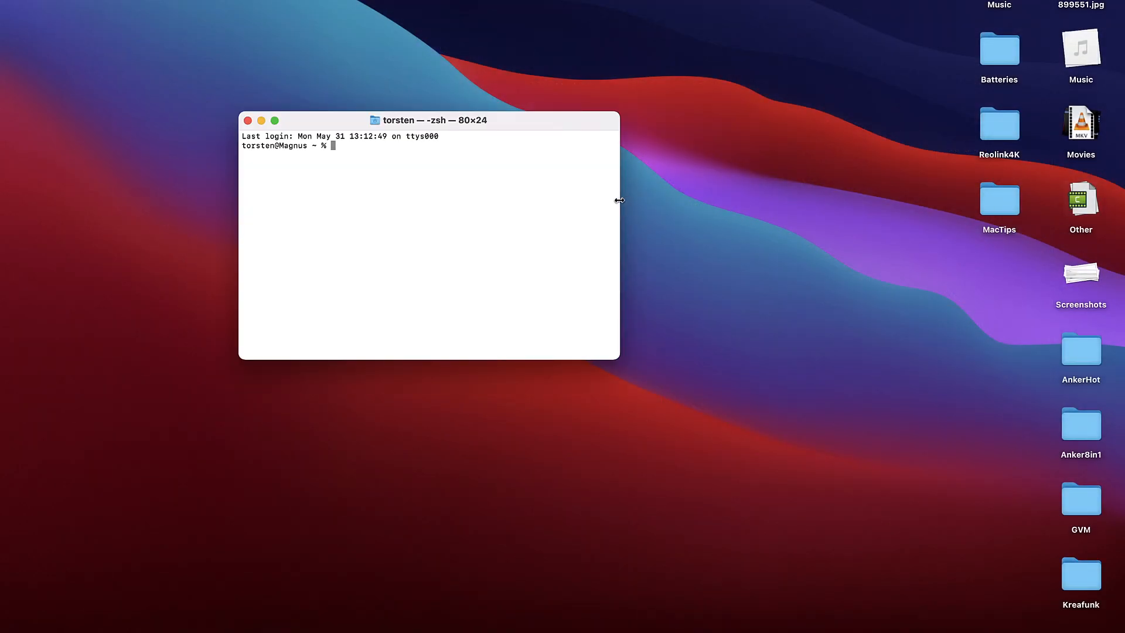
Drag the Terminal window's right edge to resize it to 131×24
drag(618, 199, 905, 210)
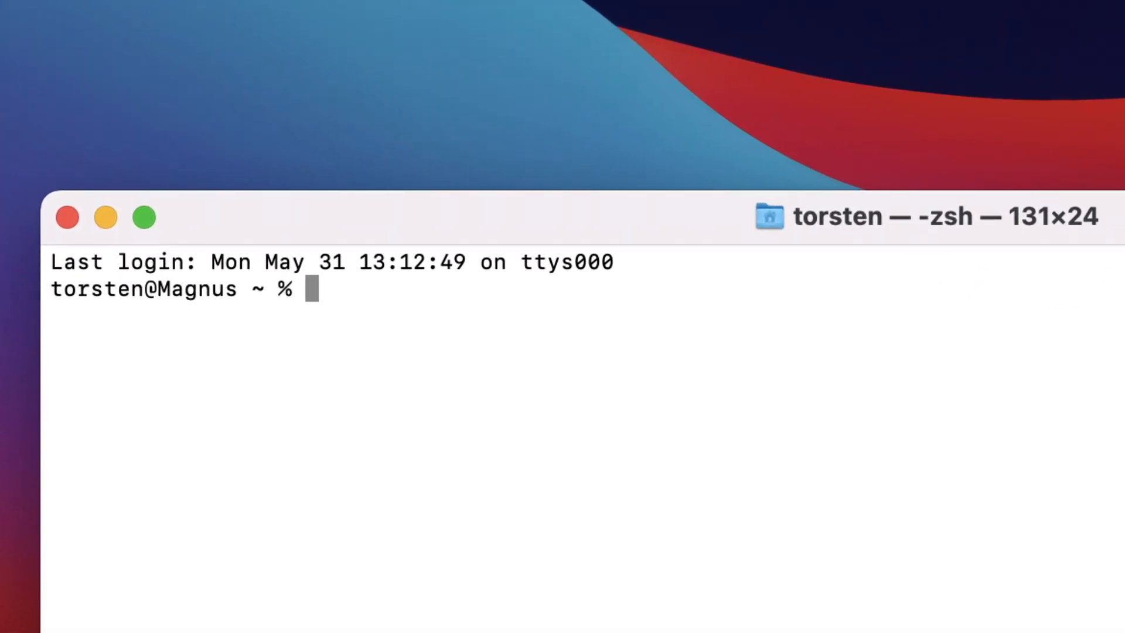
mouse_move(1076, 270)
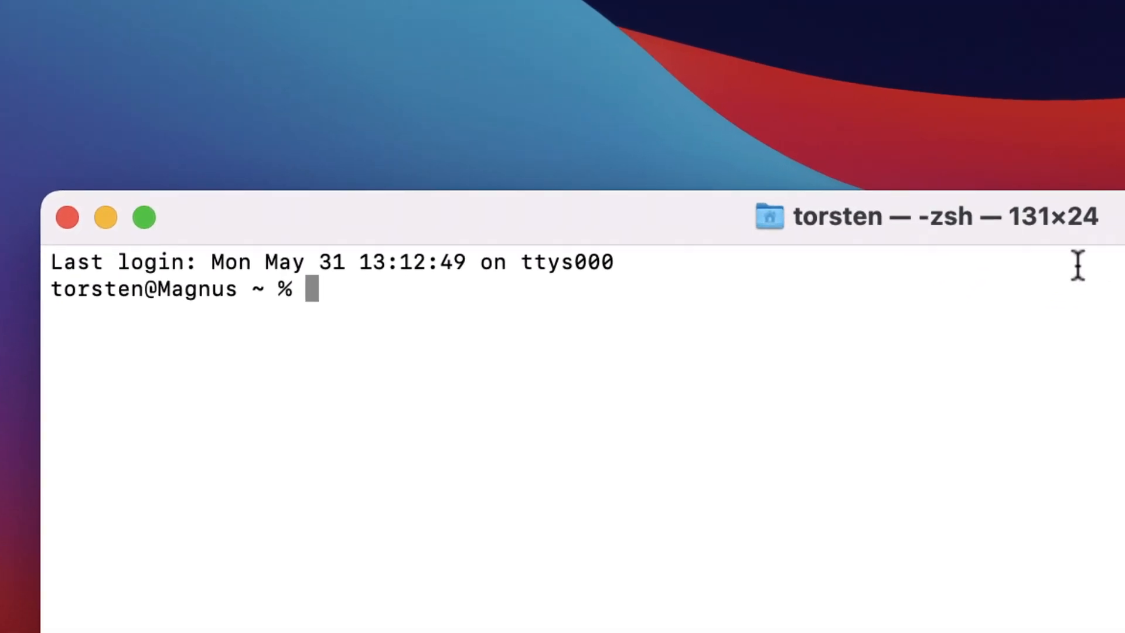
mouse_move(1048, 396)
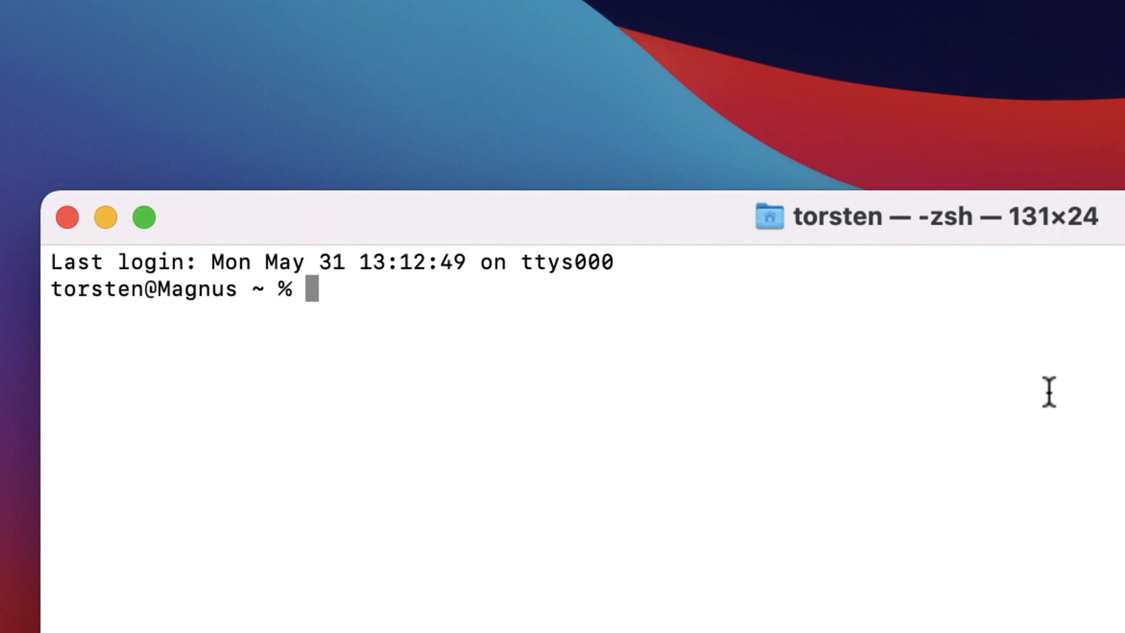
mouse_move(1091, 333)
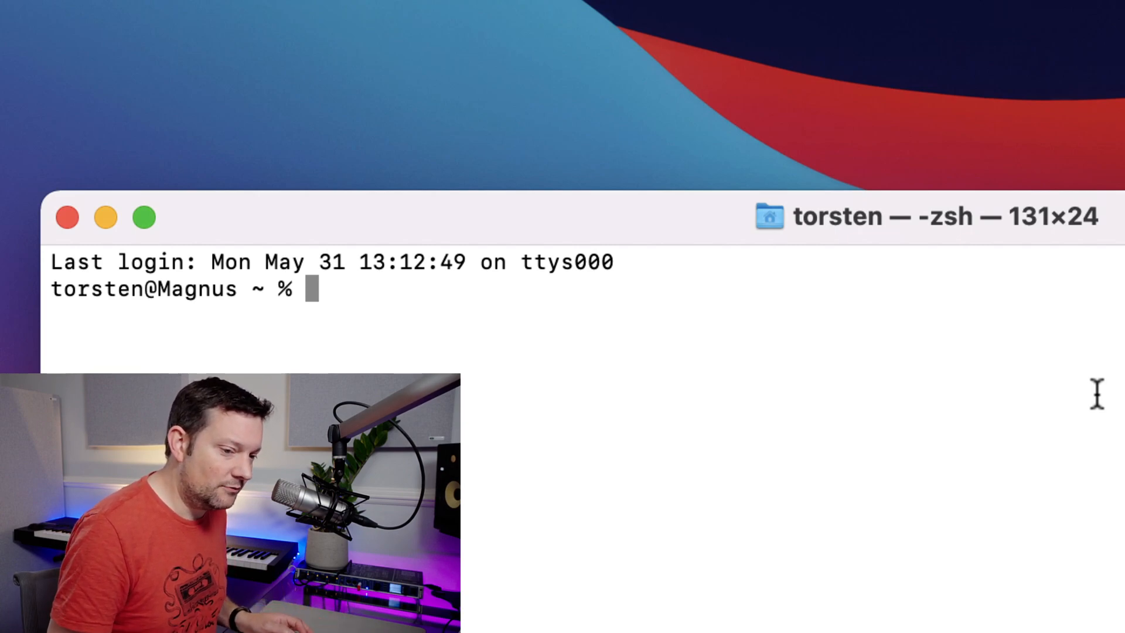
Enter 'defaults write com.apple.finder CreateDesktop false; killall Finder' at the zsh prompt
text(da)
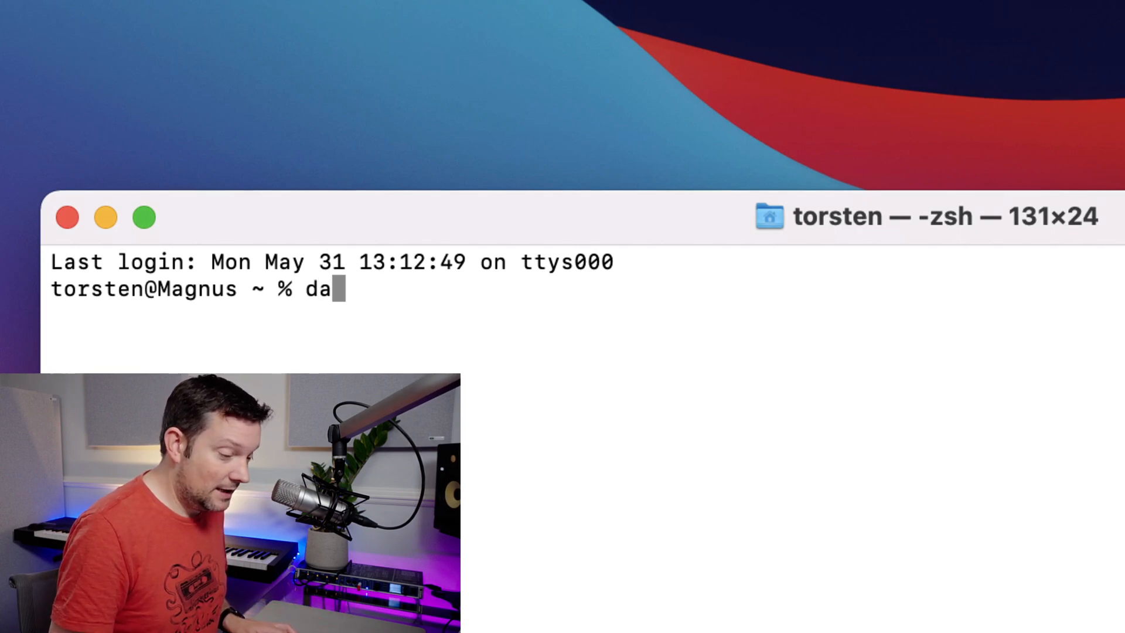
text(efaults)
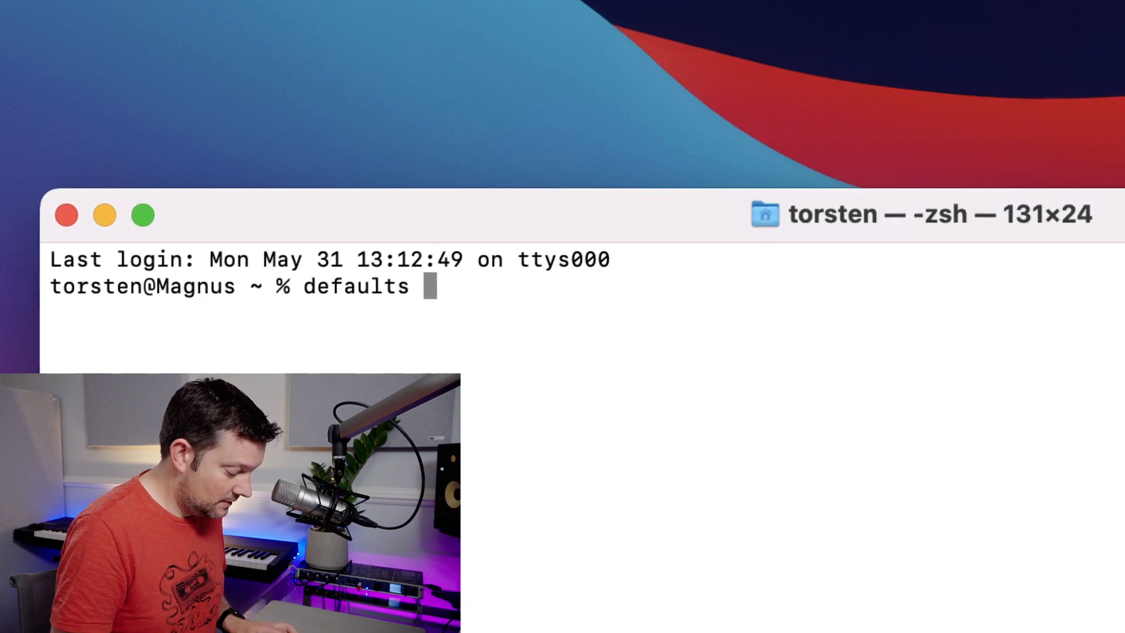
text(wirt)
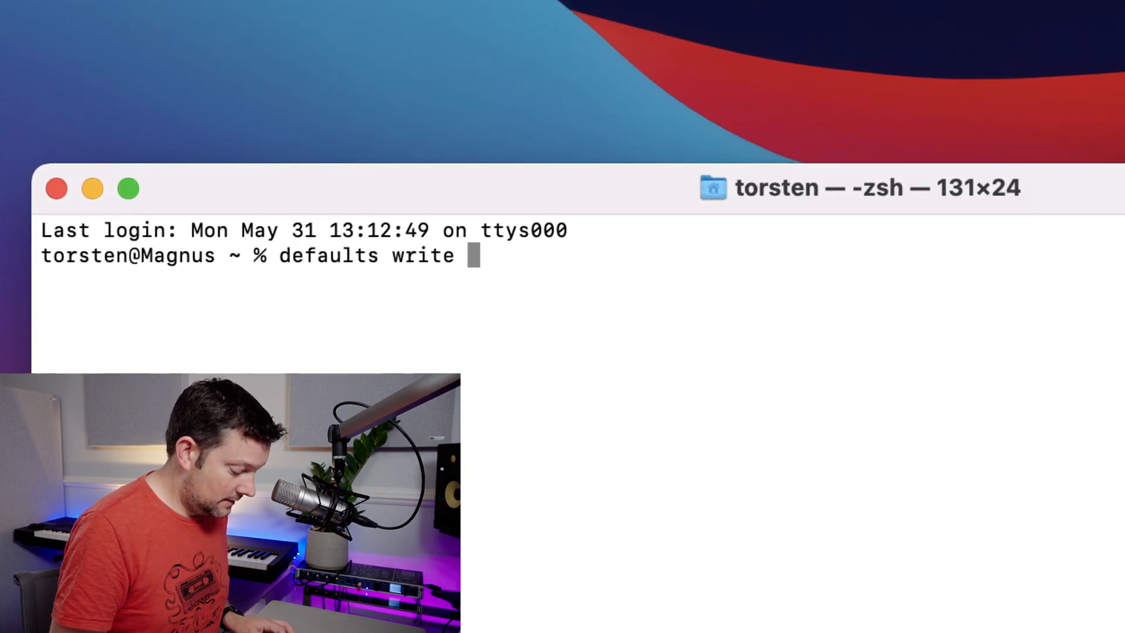
text(com.app)
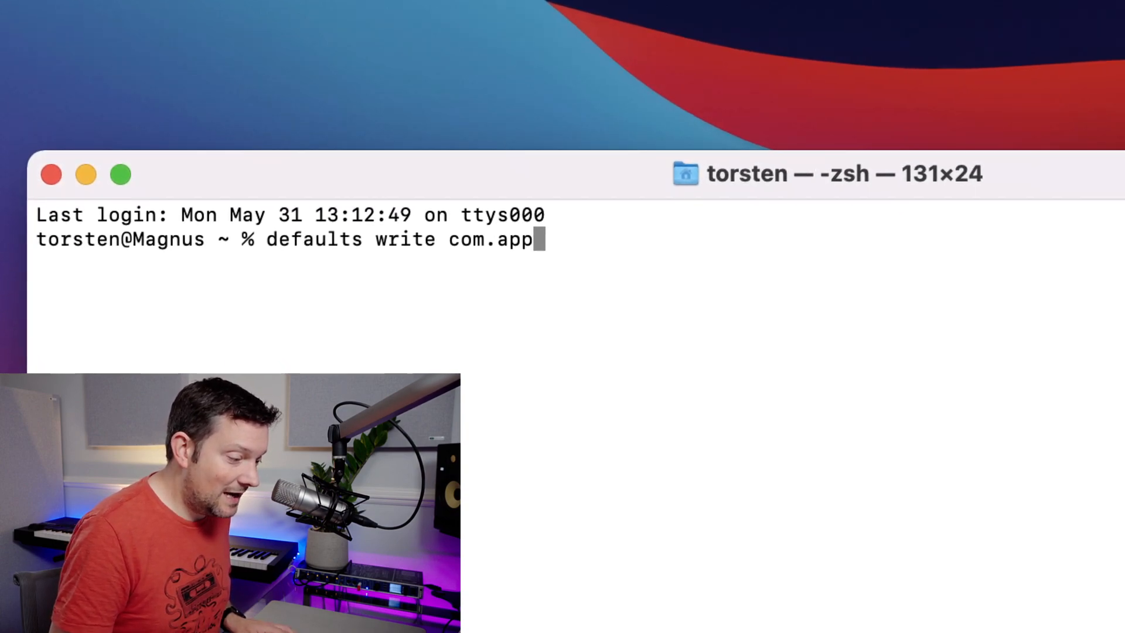
text(le.finder)
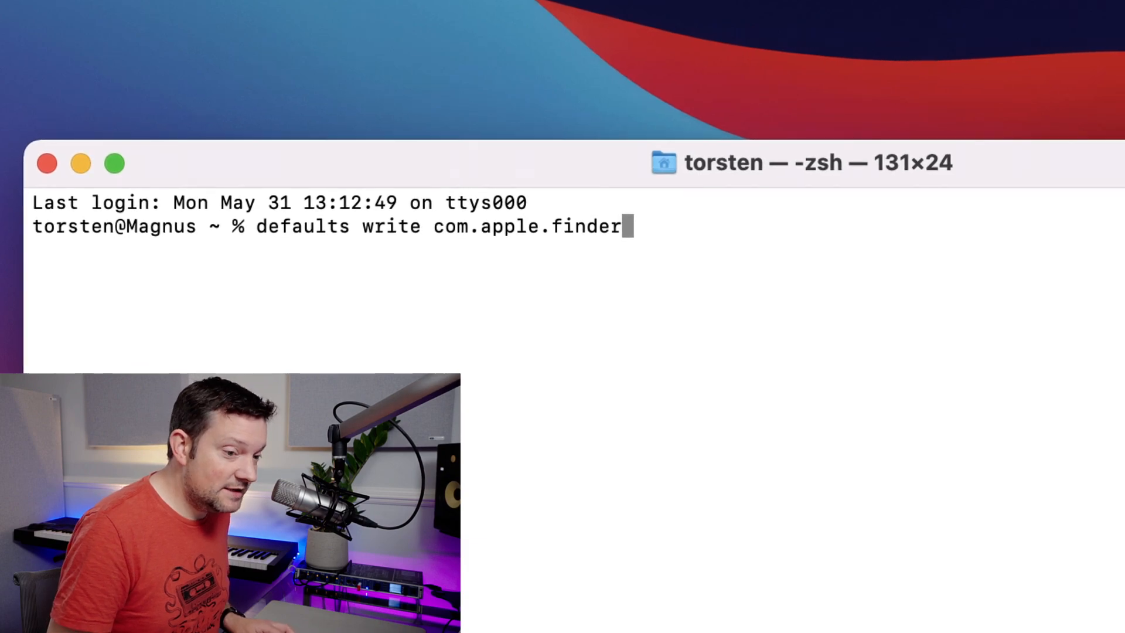
text(Create)
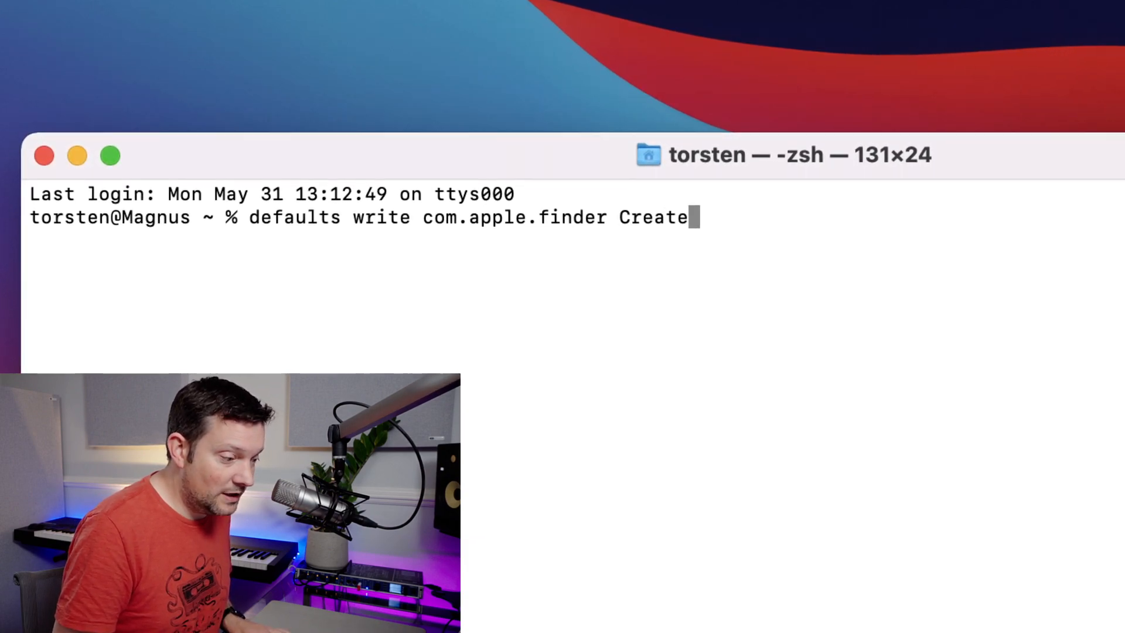
text(Desktop)
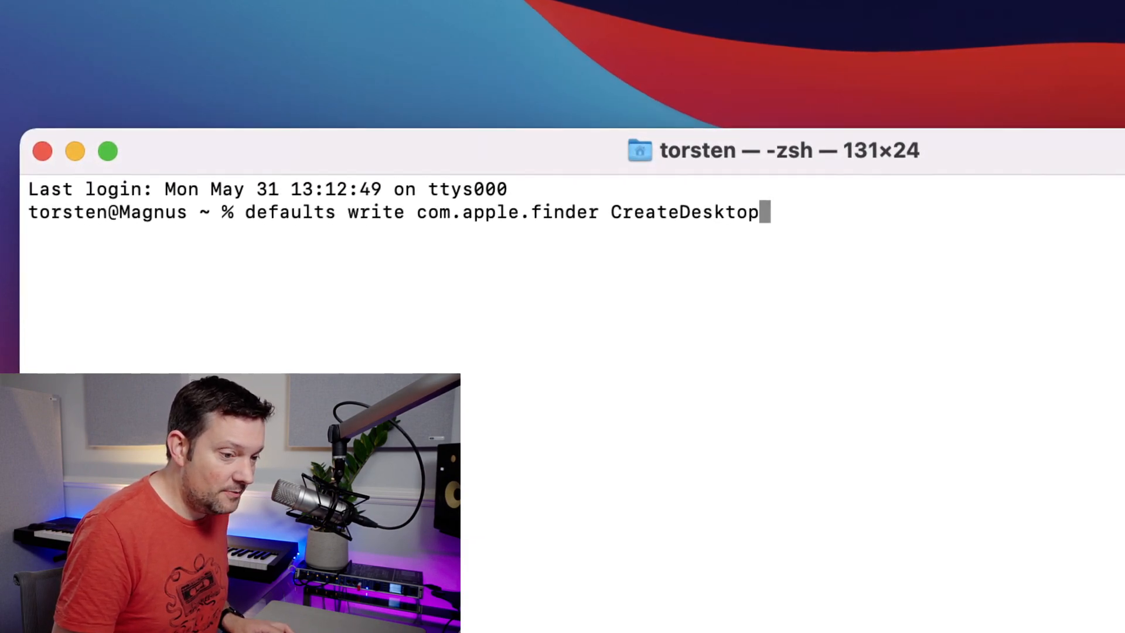
text(fa)
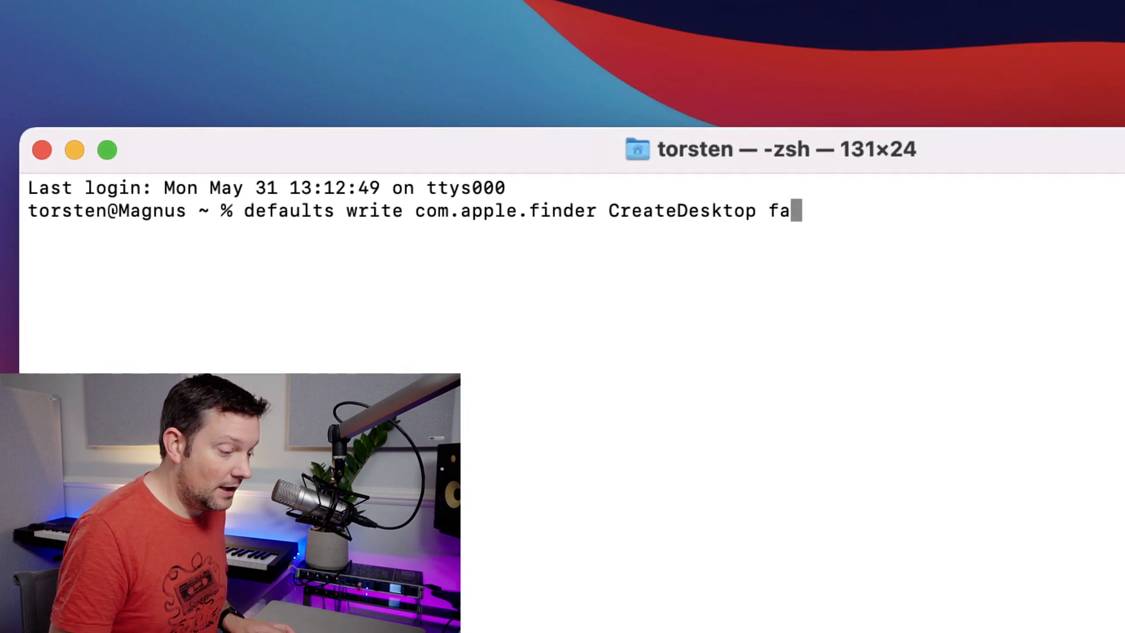
text(lse)
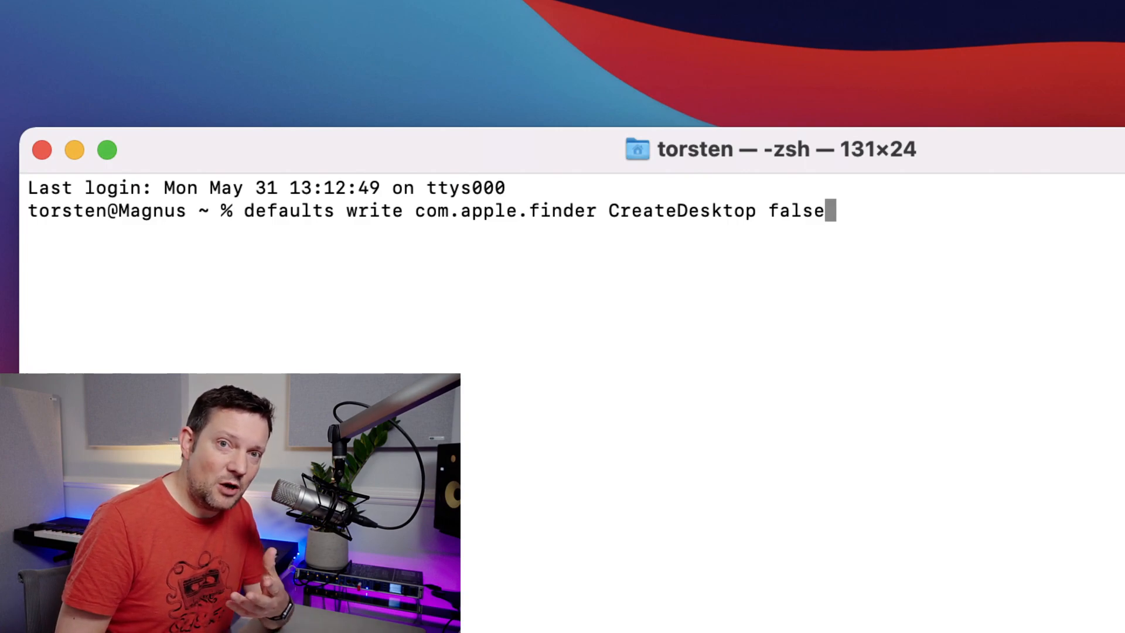
text(;)
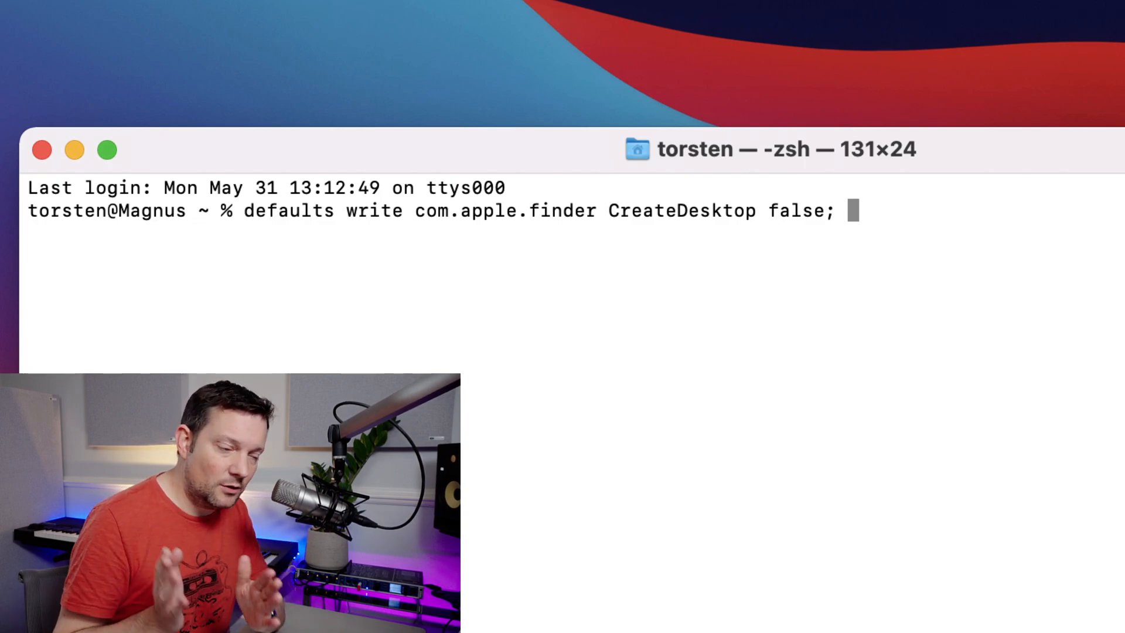
text(ki)
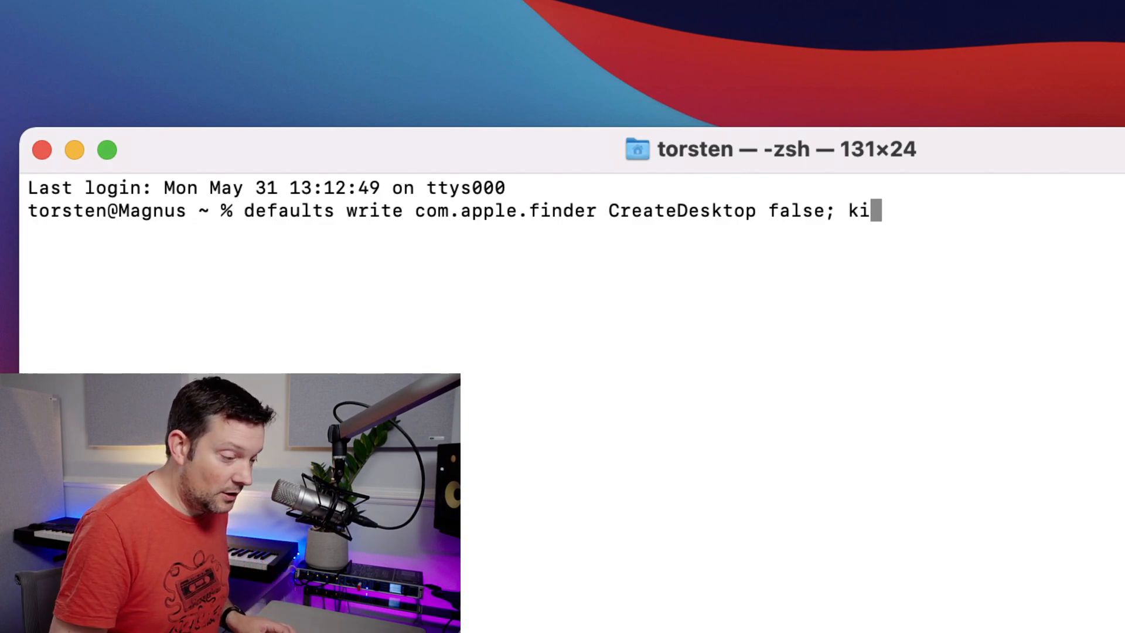
text(llall Find)
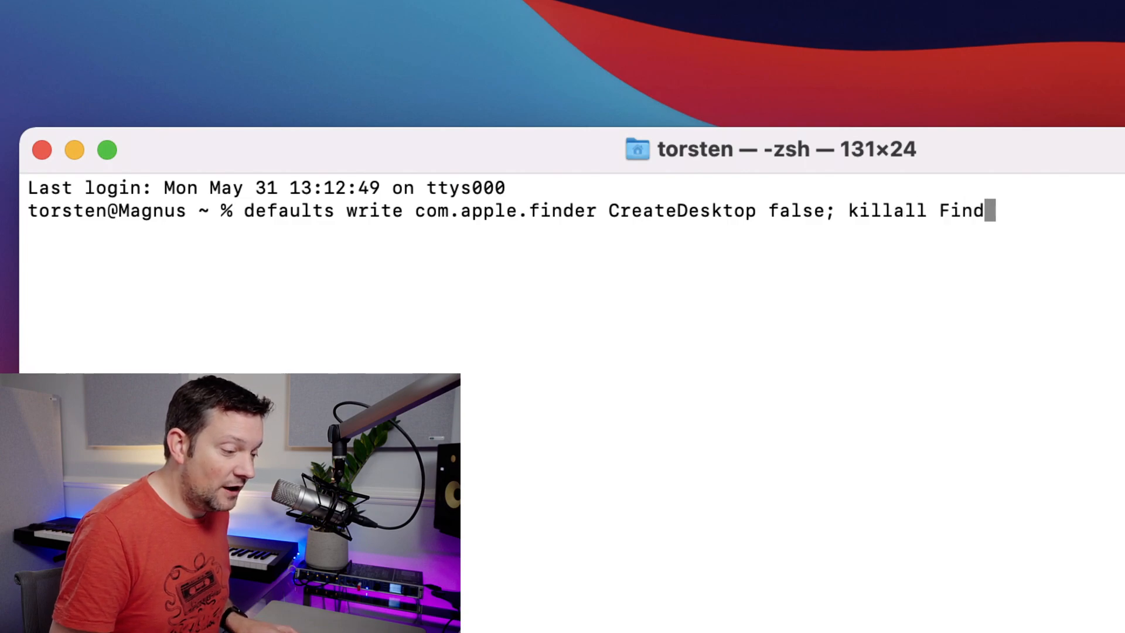
text(er)
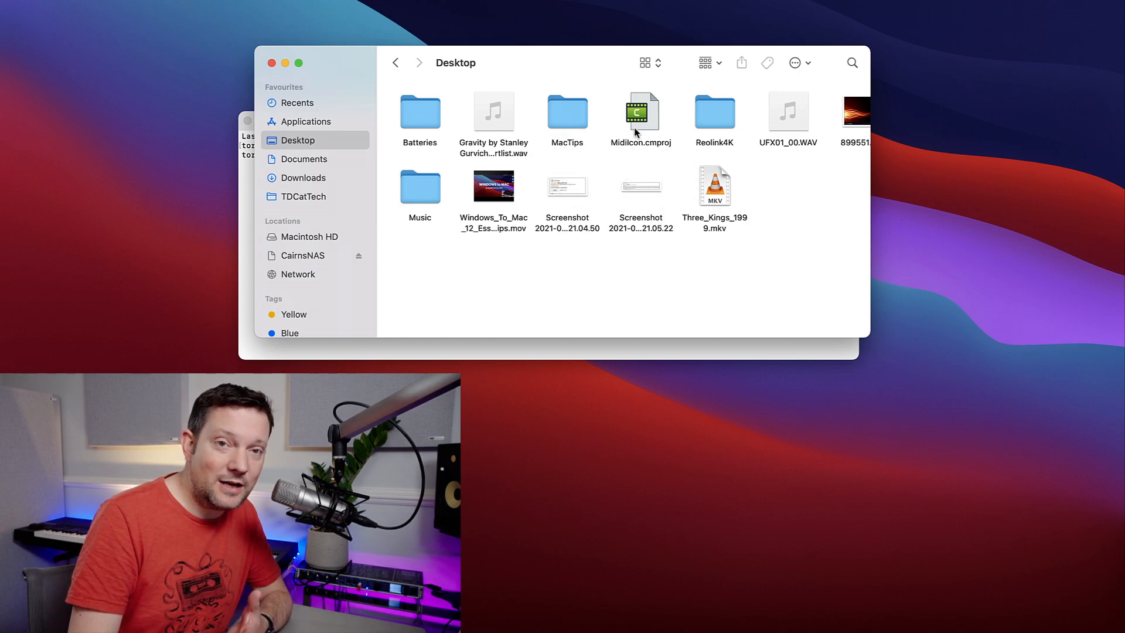
mouse_move(277, 63)
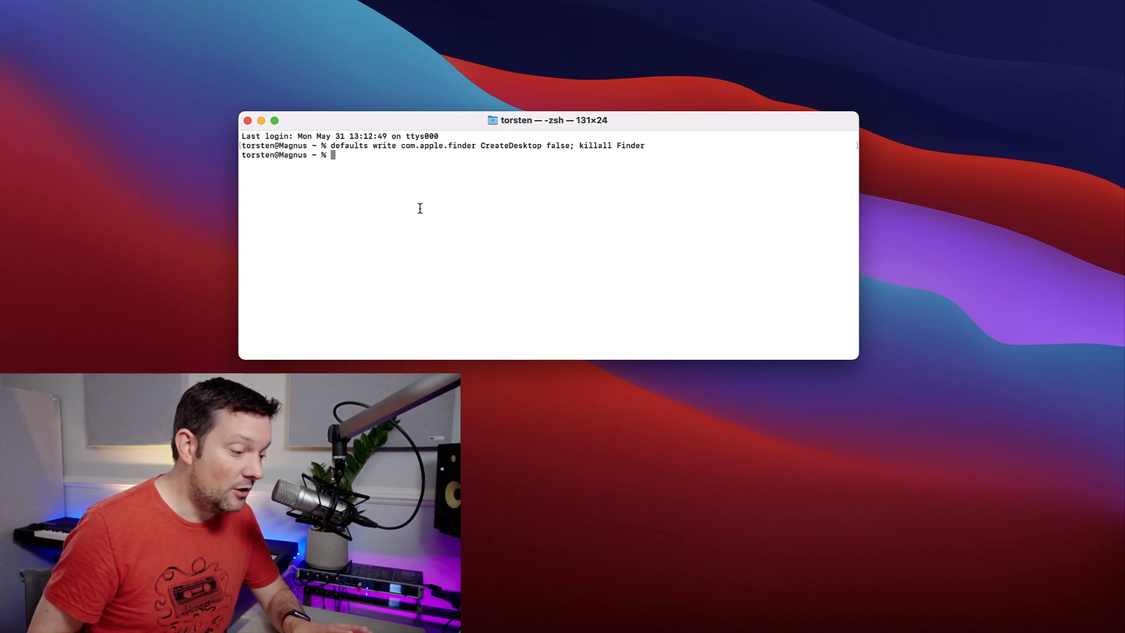
Run the defaults write CreateDesktop command with killall Finder to restore desktop icons
text(defaults write com.apple.finder CreateDesktop false; killall Finder)
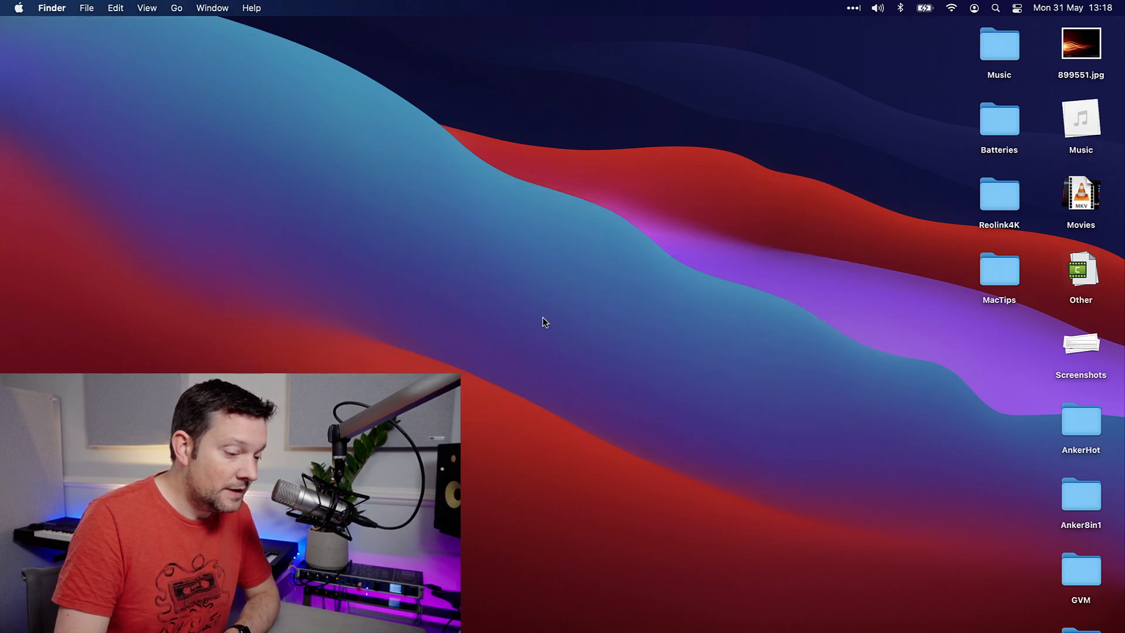
mouse_move(591, 321)
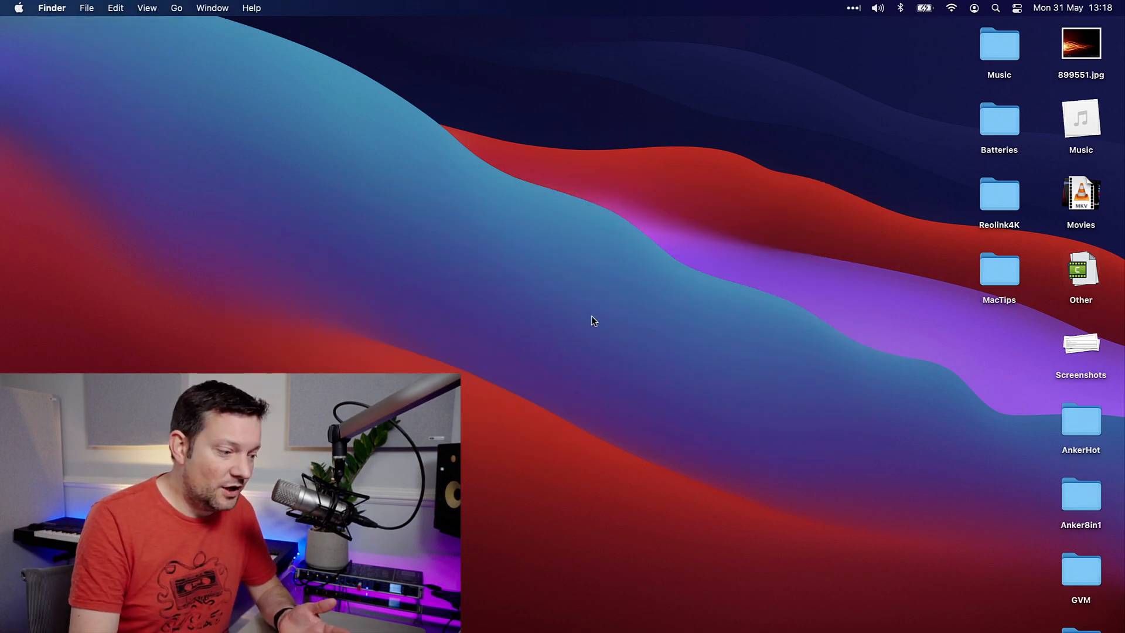
mouse_move(597, 321)
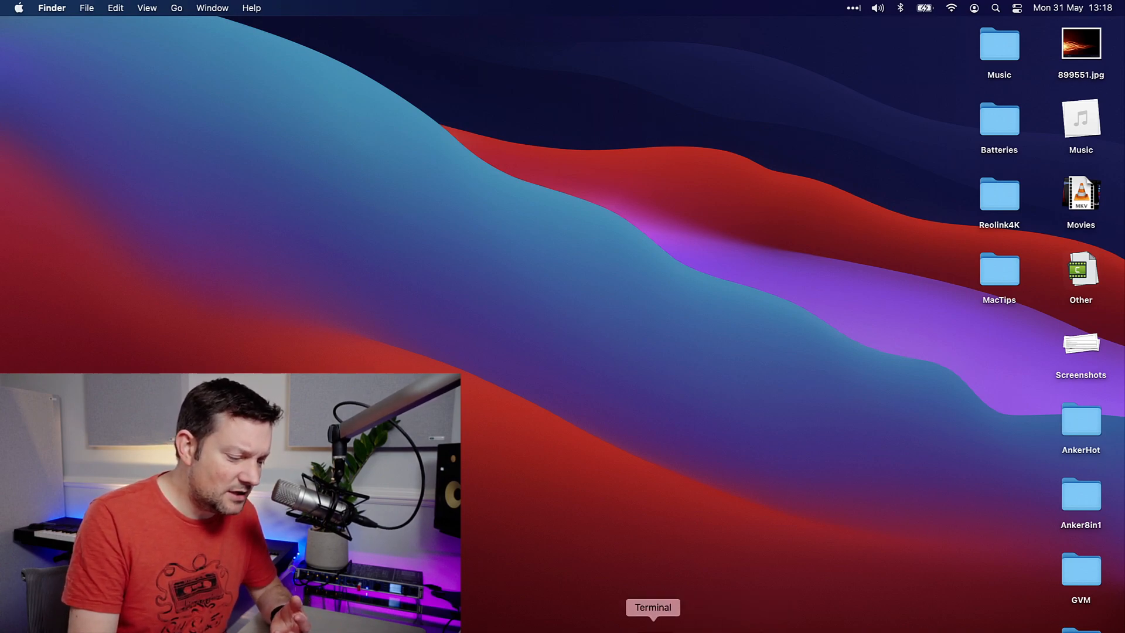
Reopen Terminal and recall the CreateDesktop true command, changing its value to false
click(652, 623)
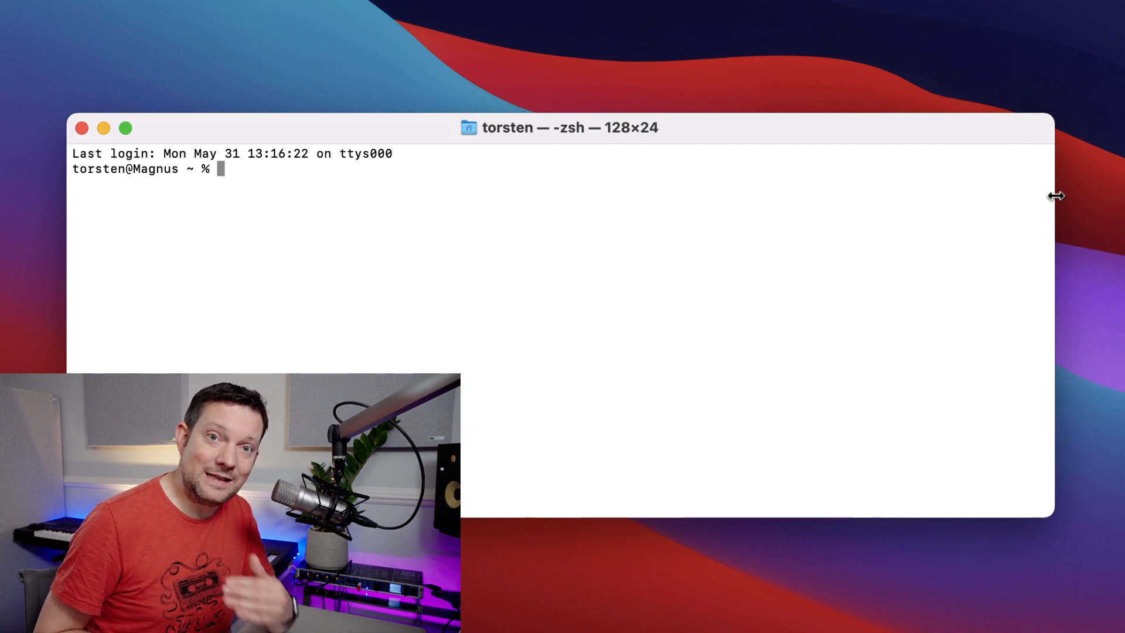
text(defaults write com.apple.finder CreateDesktop true; killall Finder)
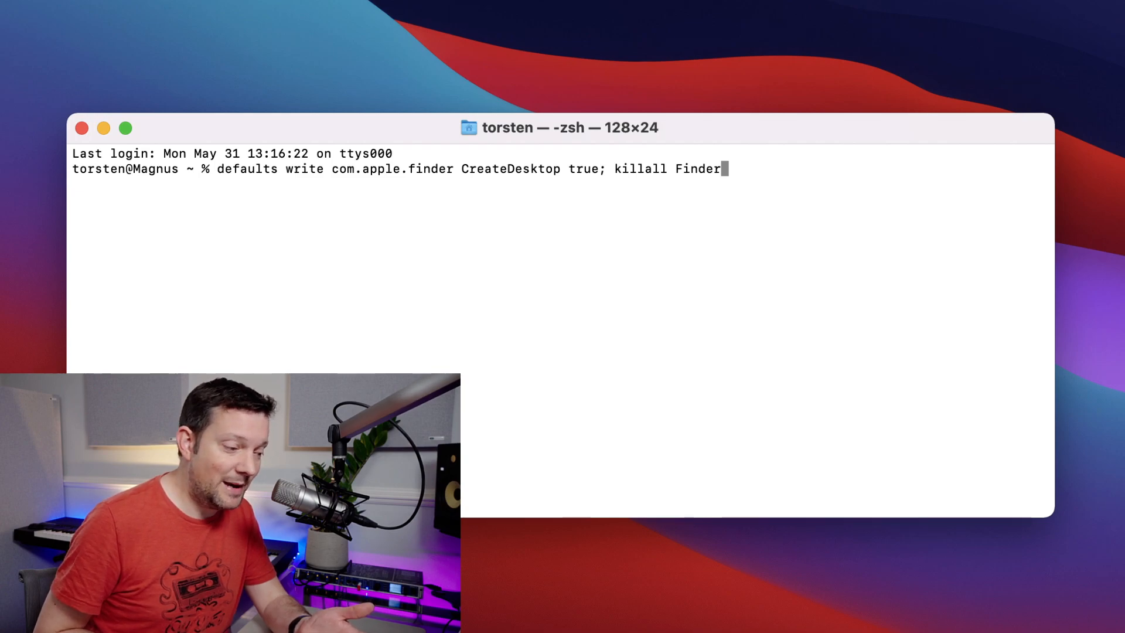
text(false)
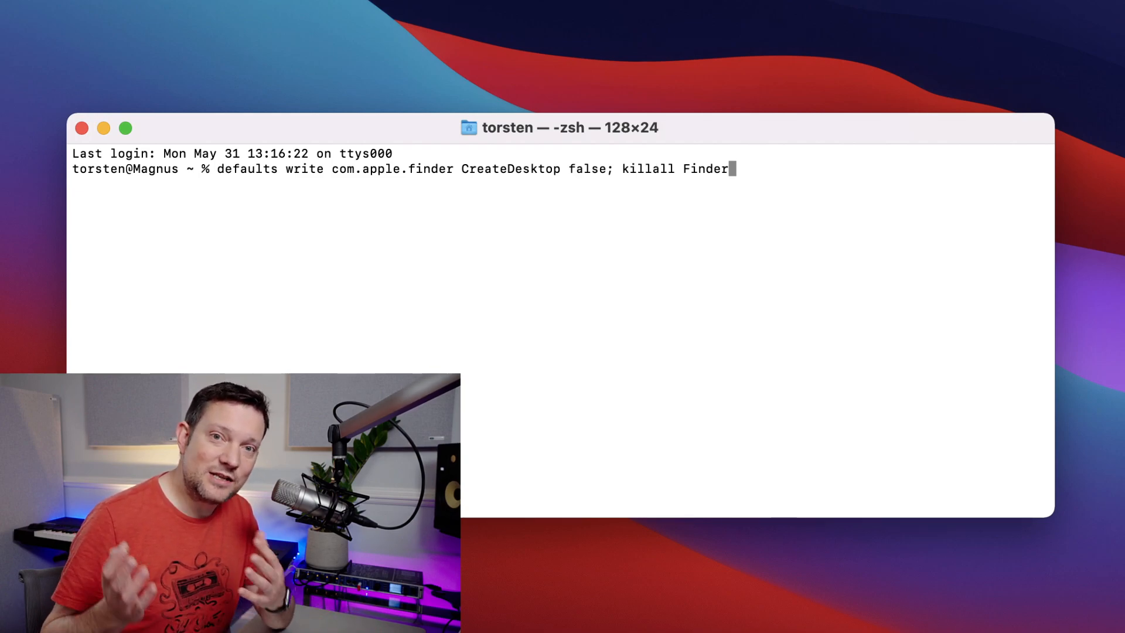